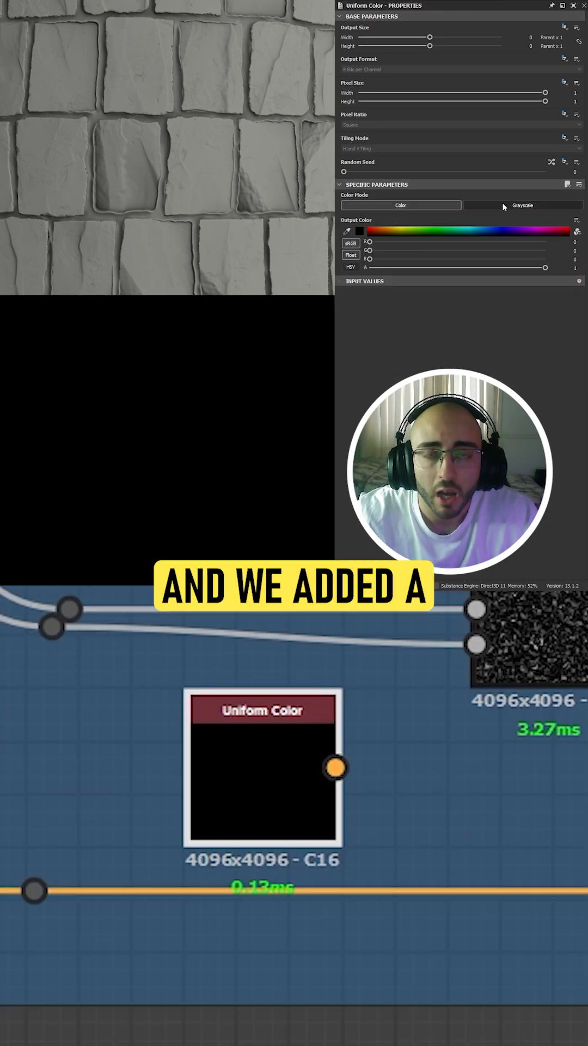
Switch the Uniform Color node's Color Mode to Grayscale, outputting solid white.
click(522, 205)
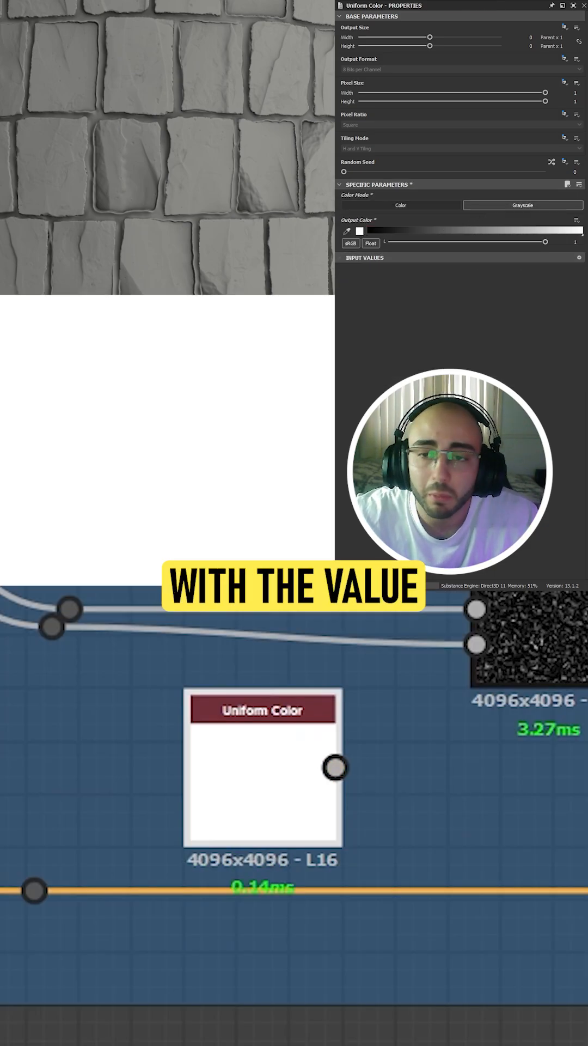